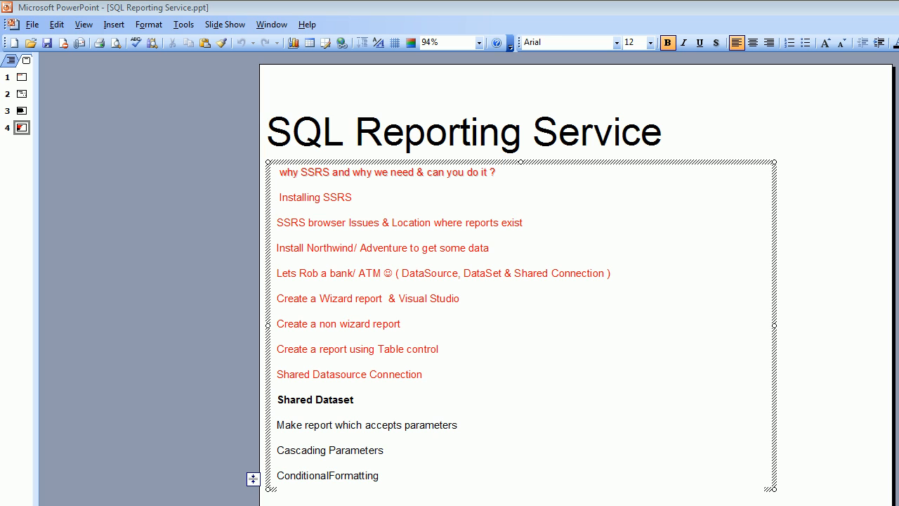
- Bring the DemoReports solution in Visual Studio to the front, leaving the PowerPoint agenda slide
double_click(314, 399)
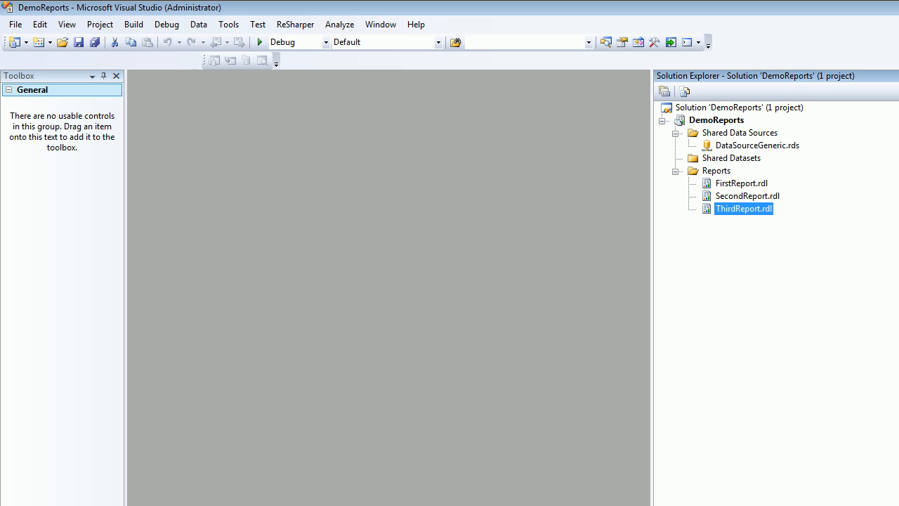
- Add a shared dataset renamed from DataSet1 to DataSetGeneric and go to its Query Designer
right_click(730, 157)
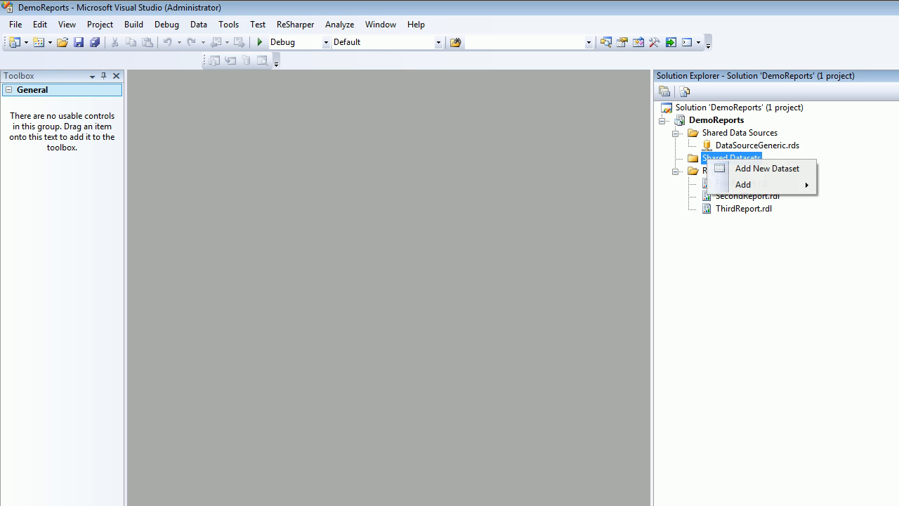
left_click(767, 168)
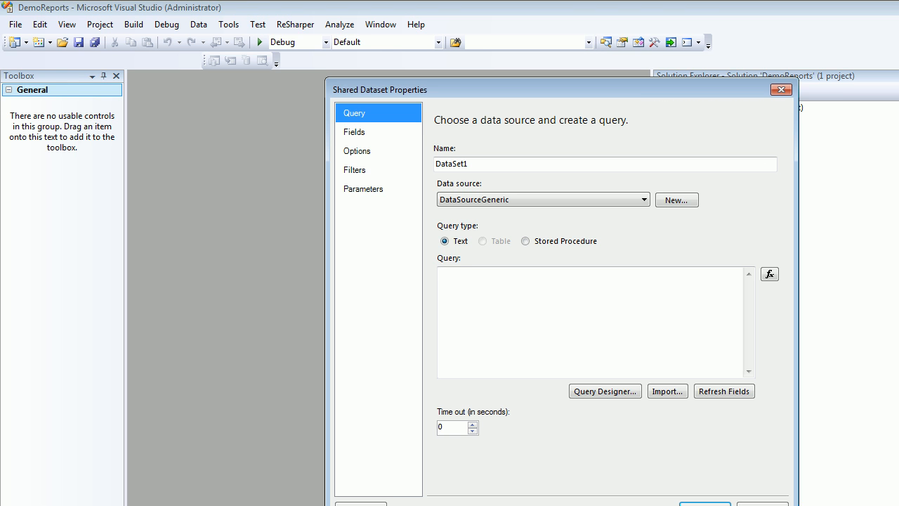
key("BackSpace")
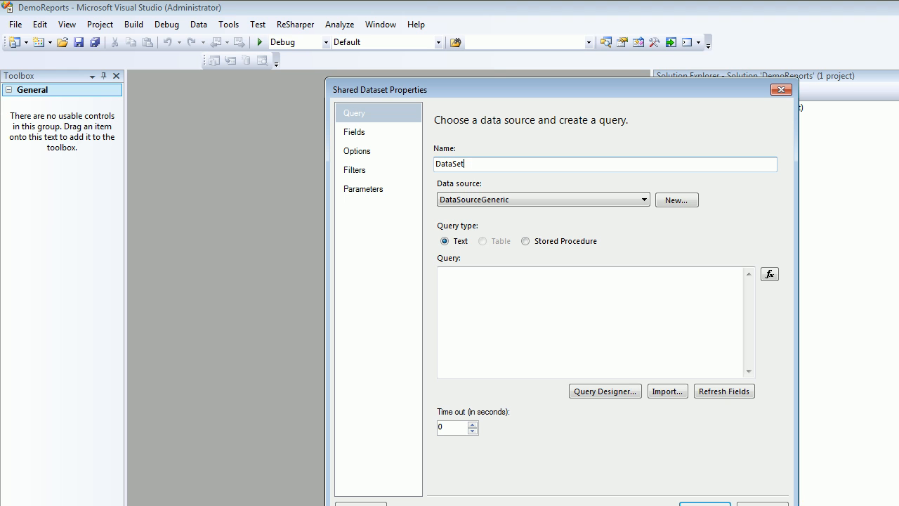
key("BackSpace")
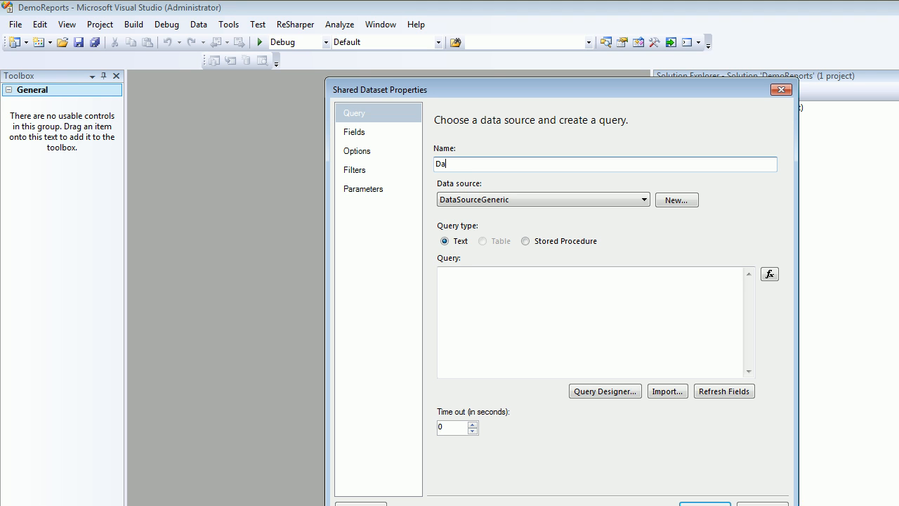
type("taSetGene")
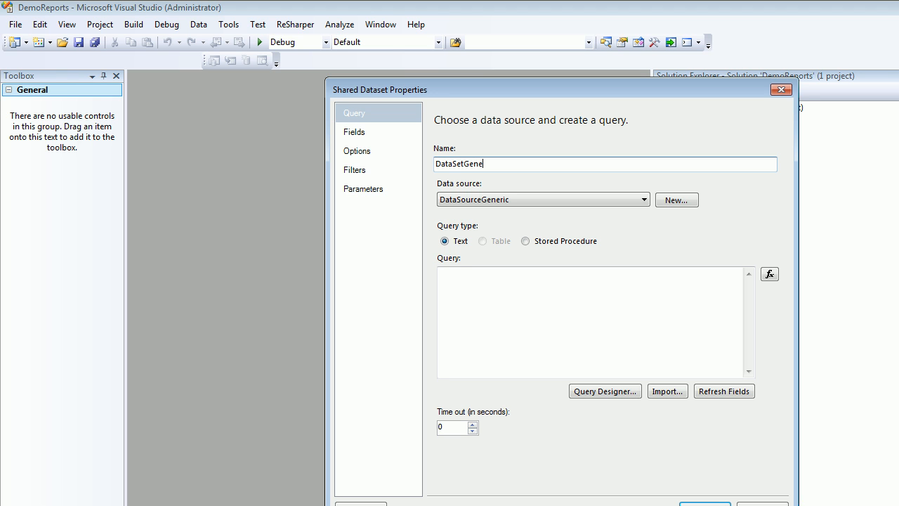
type("ric")
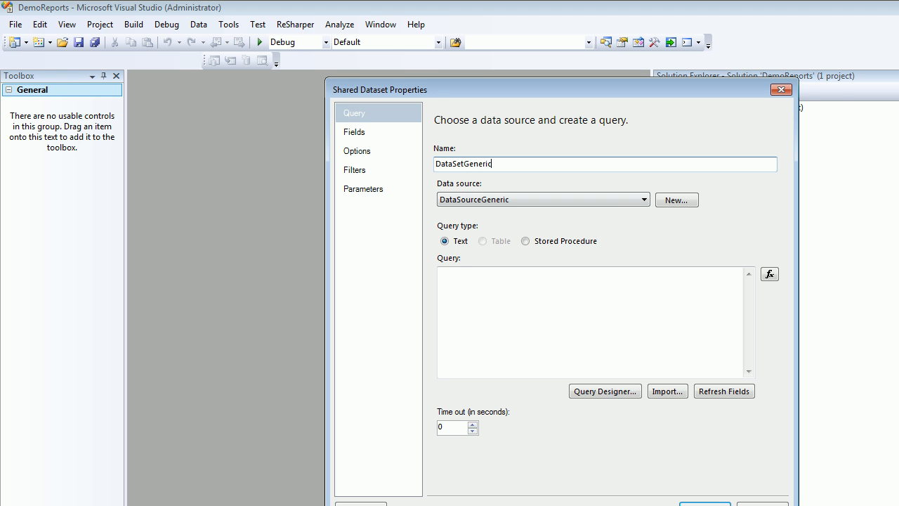
left_click(604, 391)
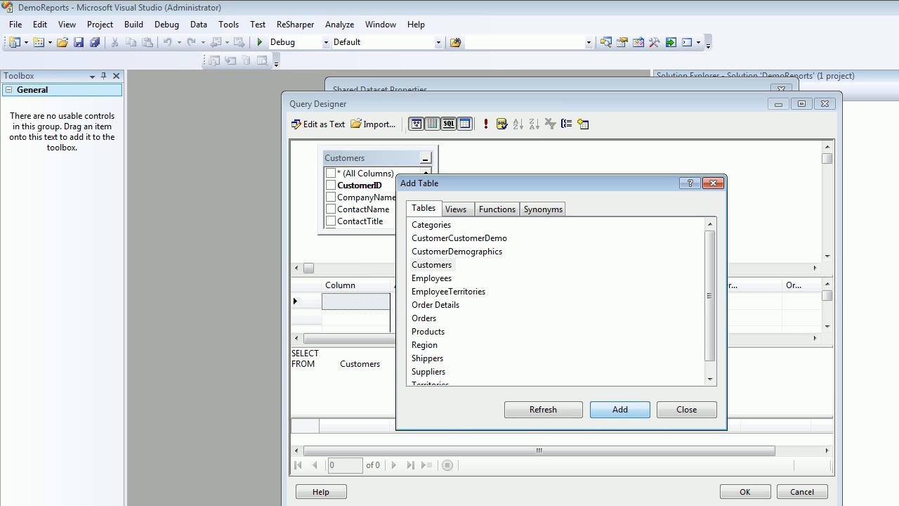
- Make DataSetGeneric select all Customers columns and save it as DataSetGeneric.rsd
left_click(685, 409)
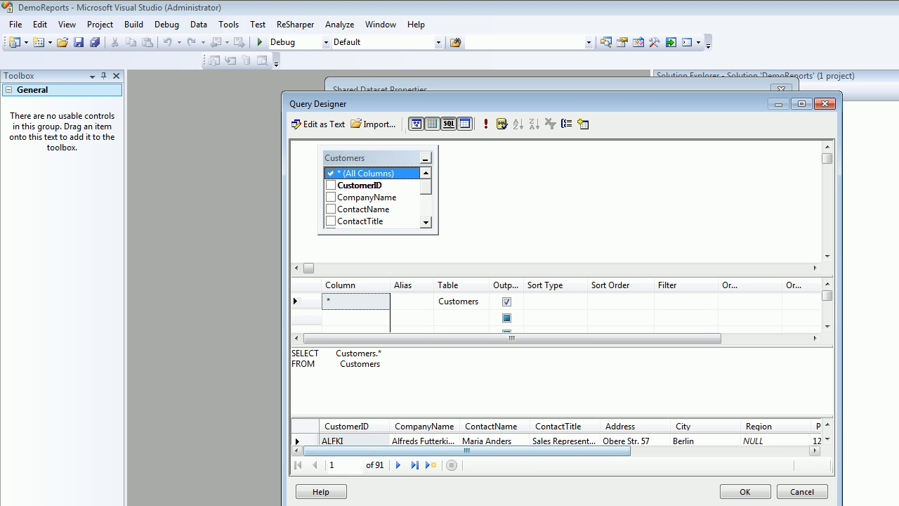
left_click(744, 491)
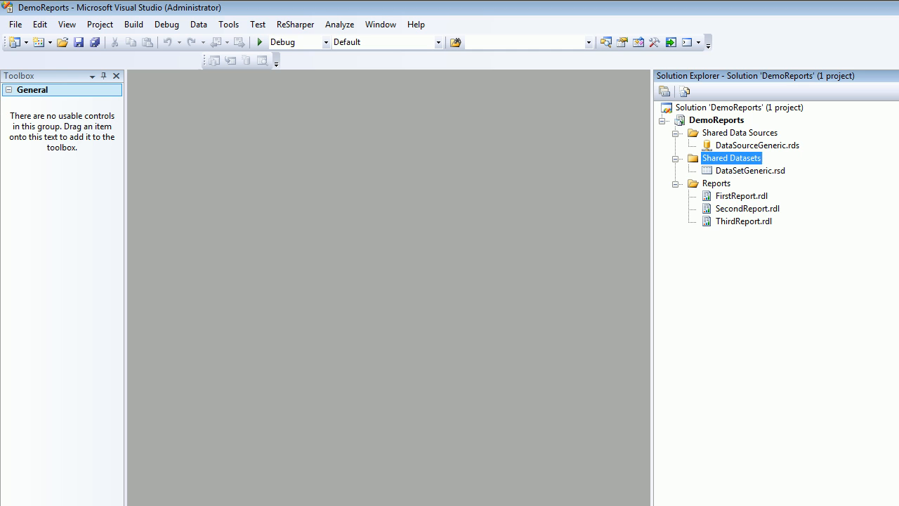
- Add a new blank report FourthReport.rdl under the Reports folder
left_click(750, 170)
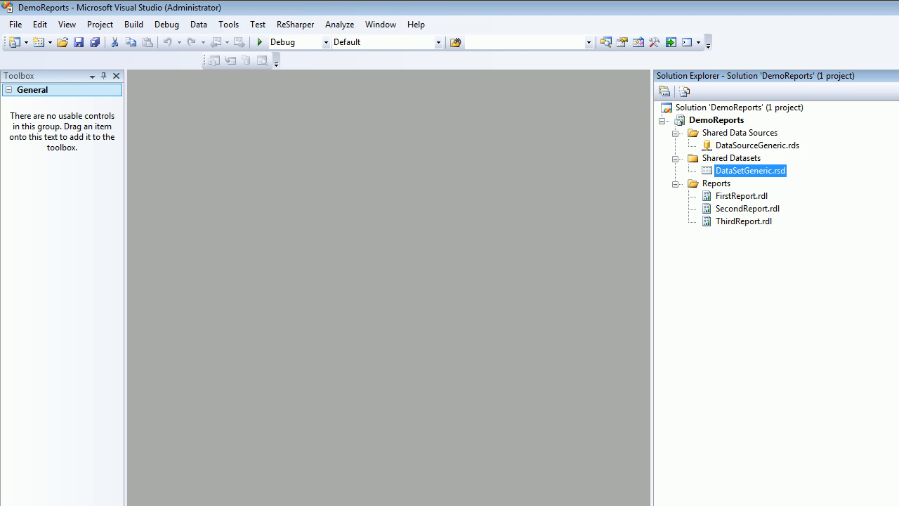
right_click(716, 183)
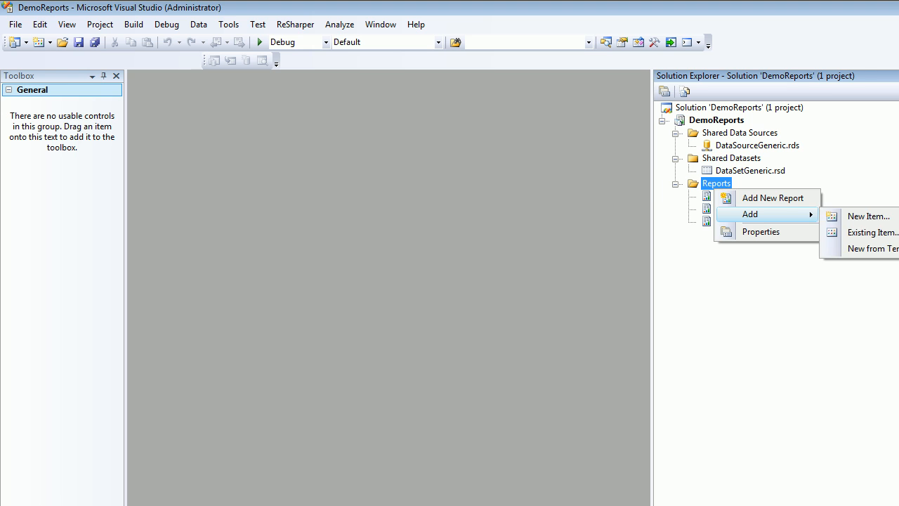
left_click(868, 216)
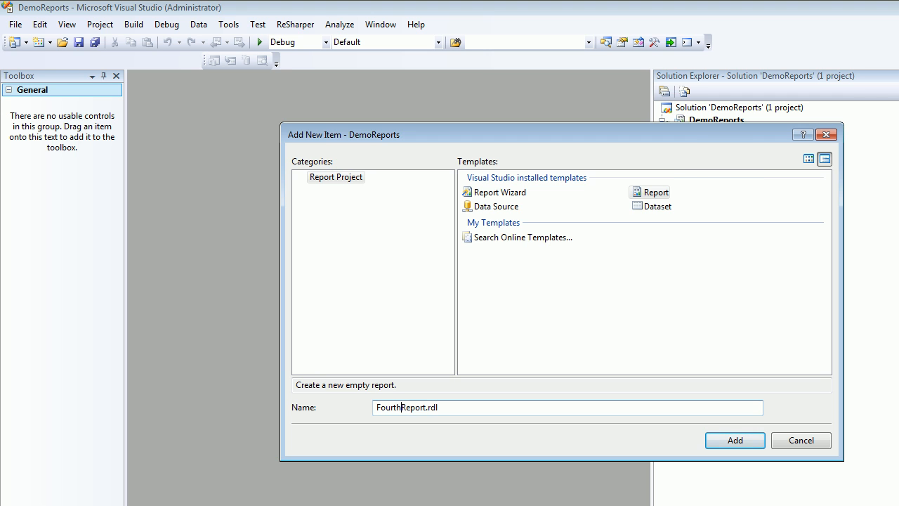
left_click(735, 439)
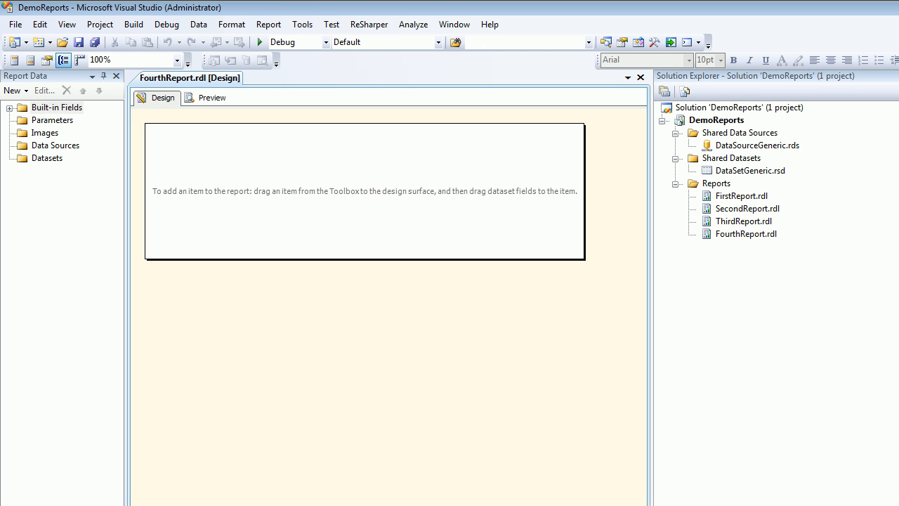
- Create dataset DataSetCity in FourthReport based on the shared DataSetGeneric
left_click(48, 157)
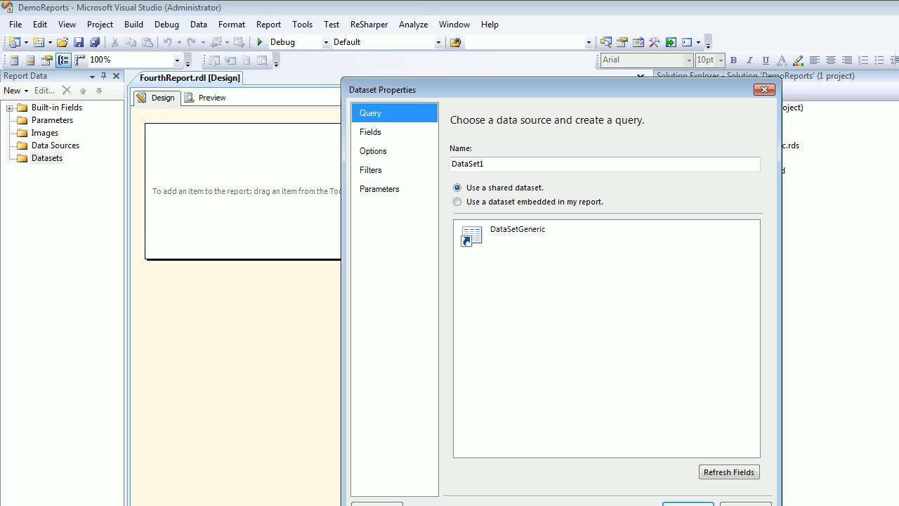
key("Backspace")
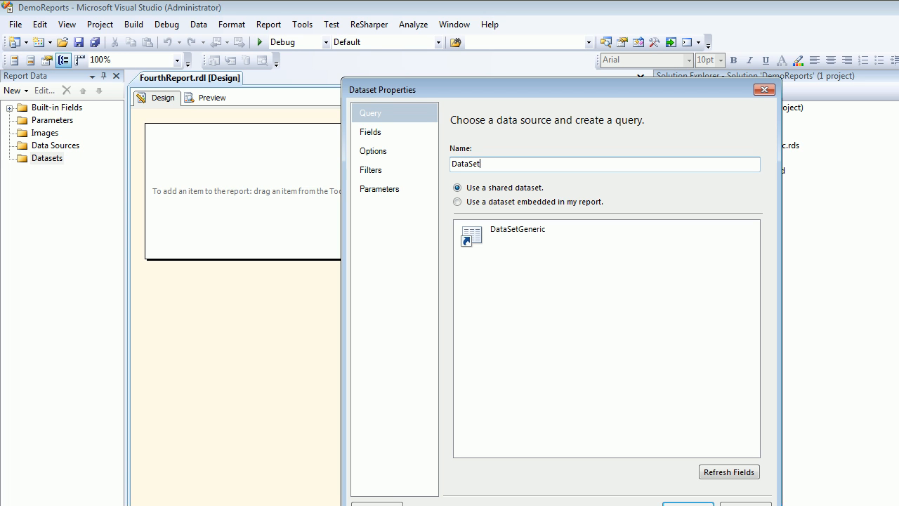
type("Ci")
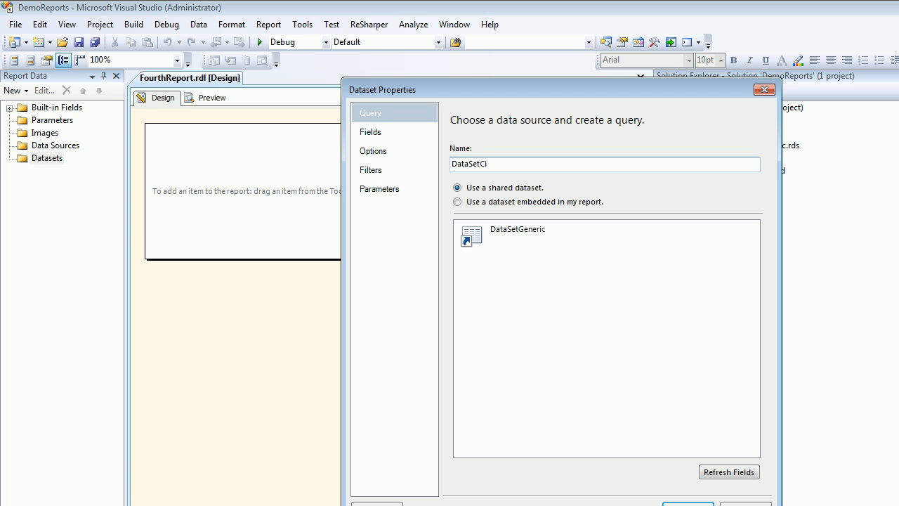
type("ty")
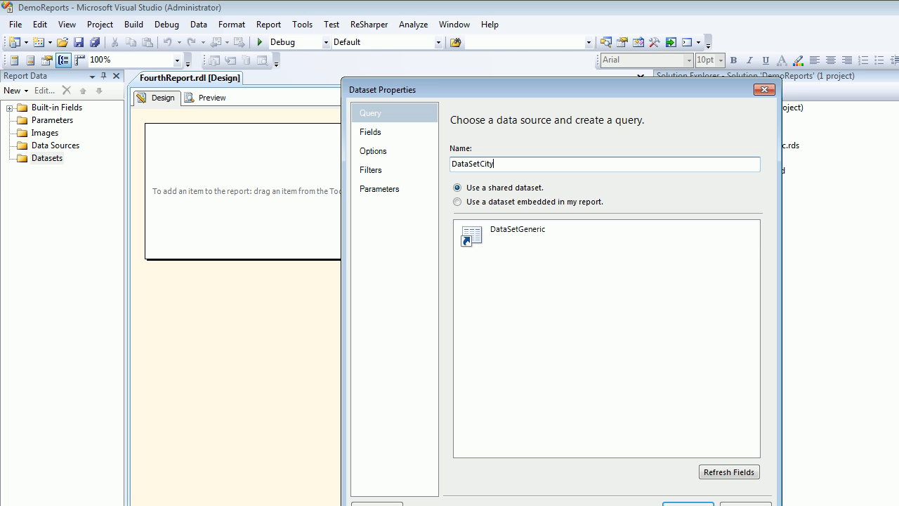
left_click(517, 229)
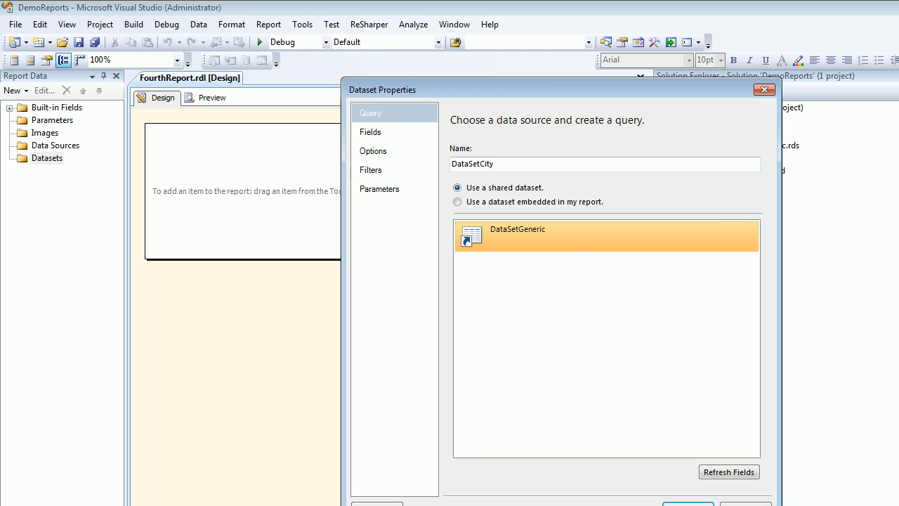
left_click(687, 503)
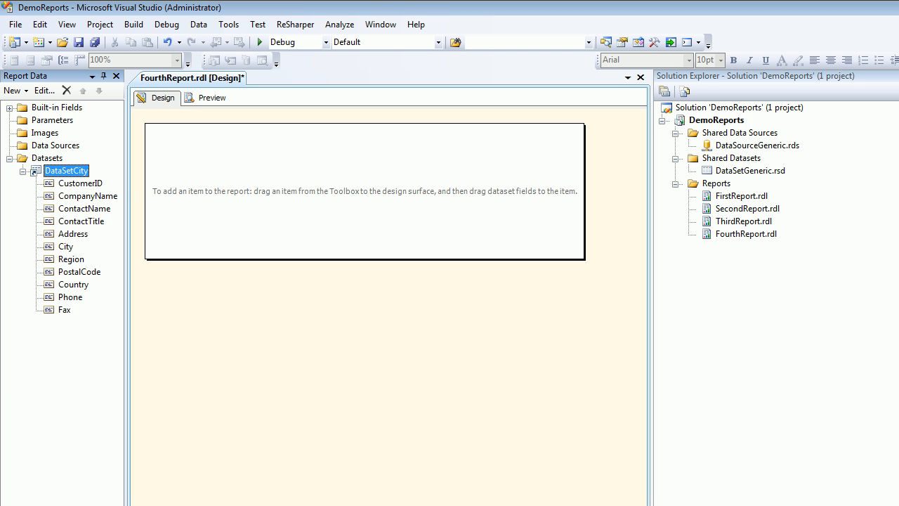
- Build a table grouped by City with ContactName and Address columns, then preview FourthReport
left_click(750, 169)
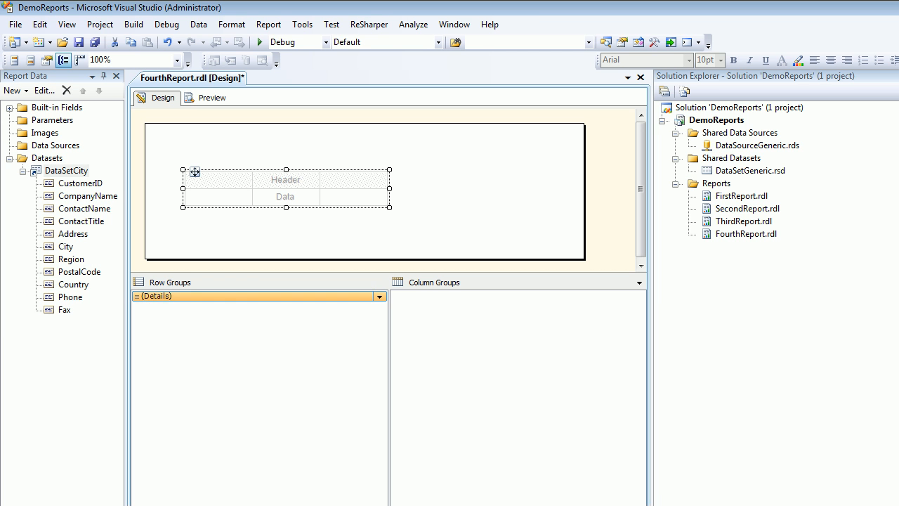
left_click(210, 295)
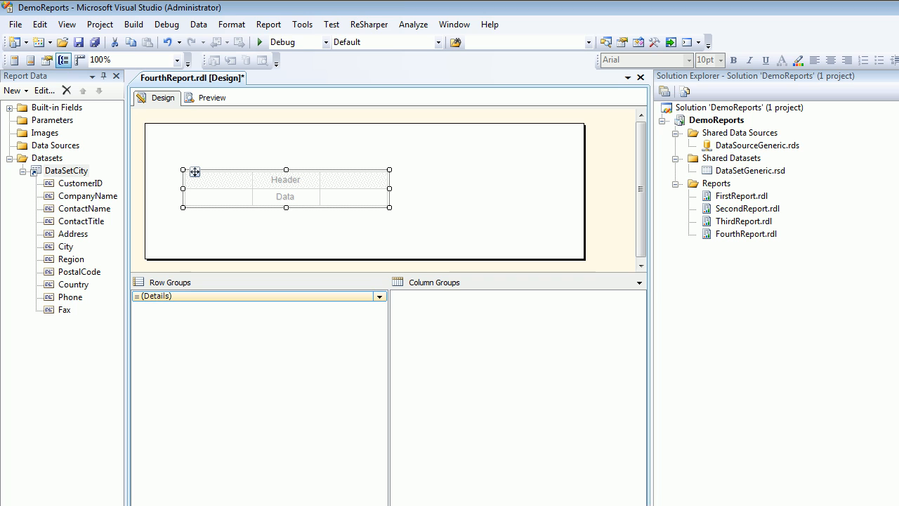
left_click(66, 247)
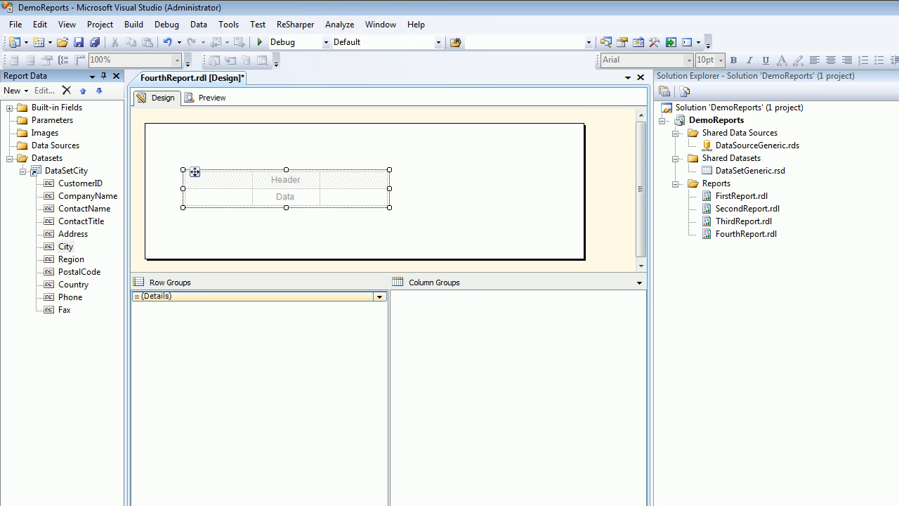
left_click_drag(65, 246, 218, 197)
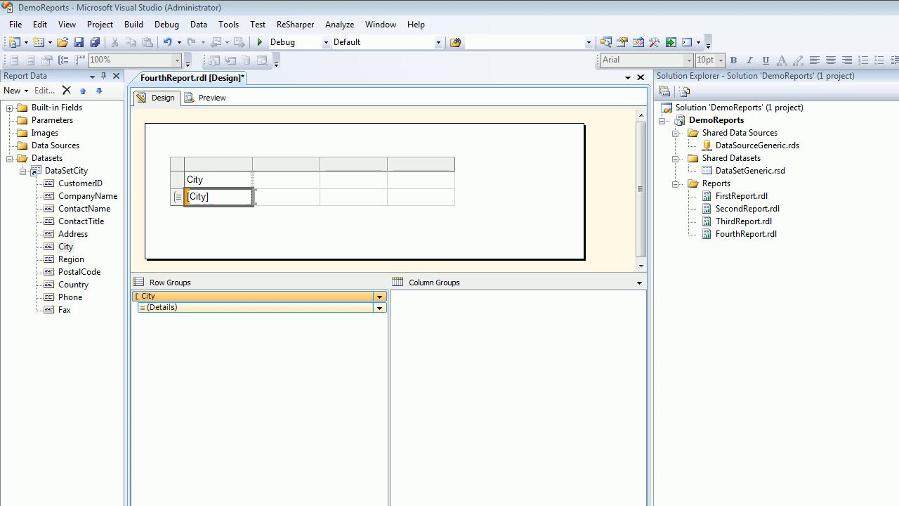
left_click(284, 189)
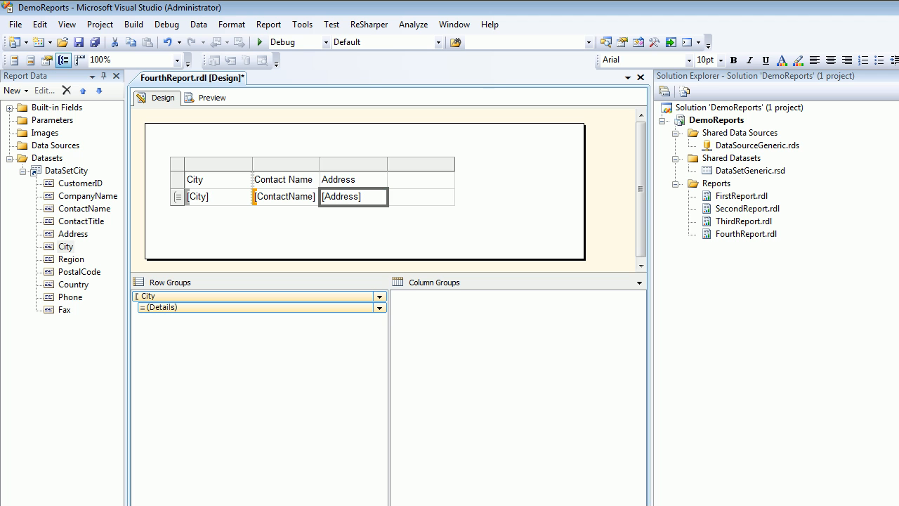
left_click(211, 98)
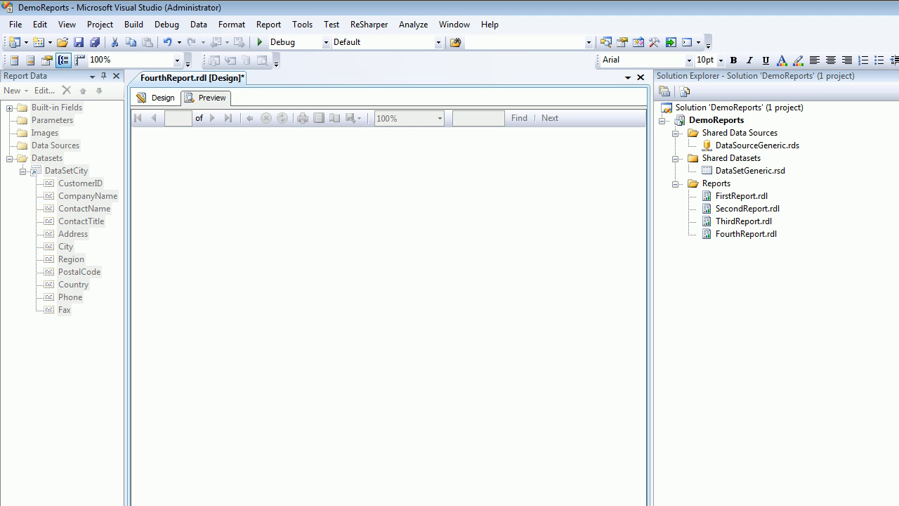
left_click(211, 99)
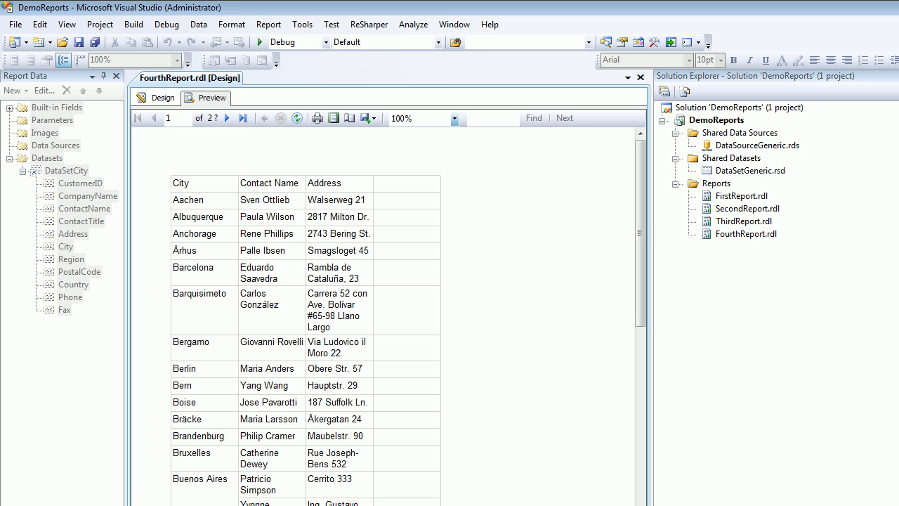
scroll("down", 3)
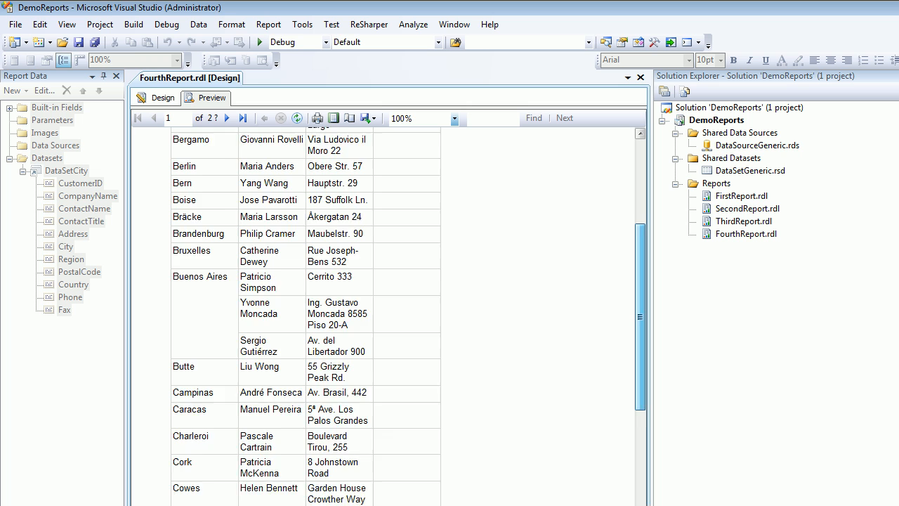
scroll("down", 3)
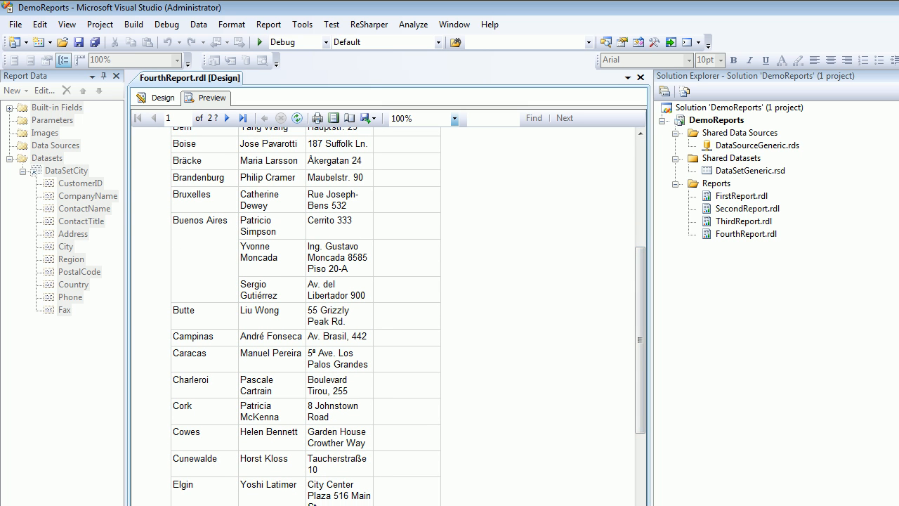
scroll("down", 3)
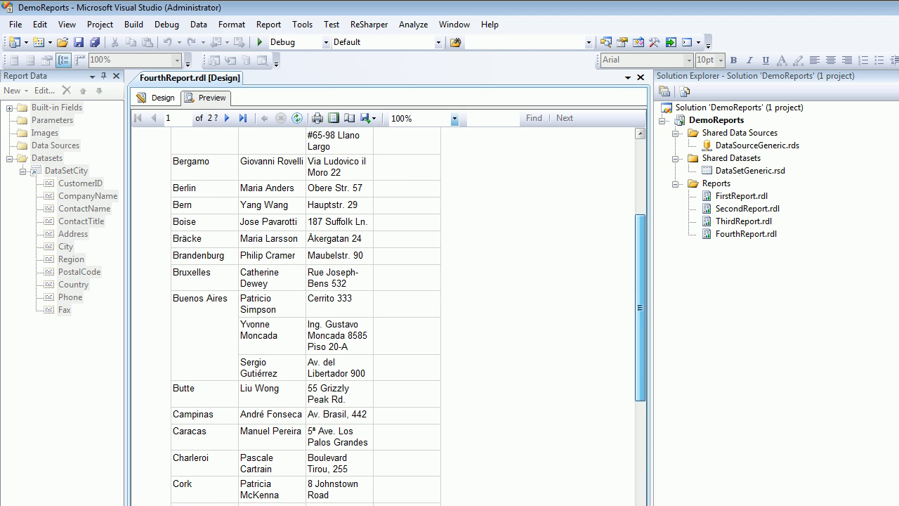
left_click(716, 195)
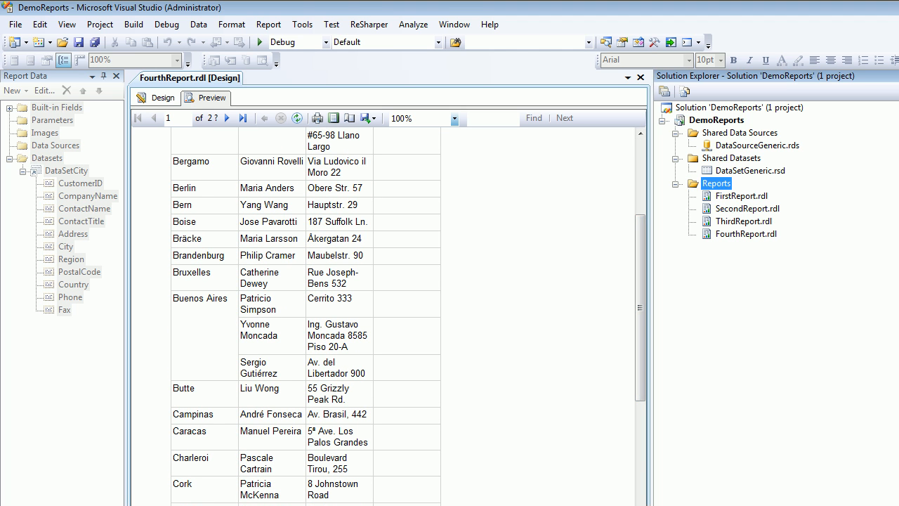
- Add a new blank report FifthReport.rdl under the Reports folder
right_click(717, 183)
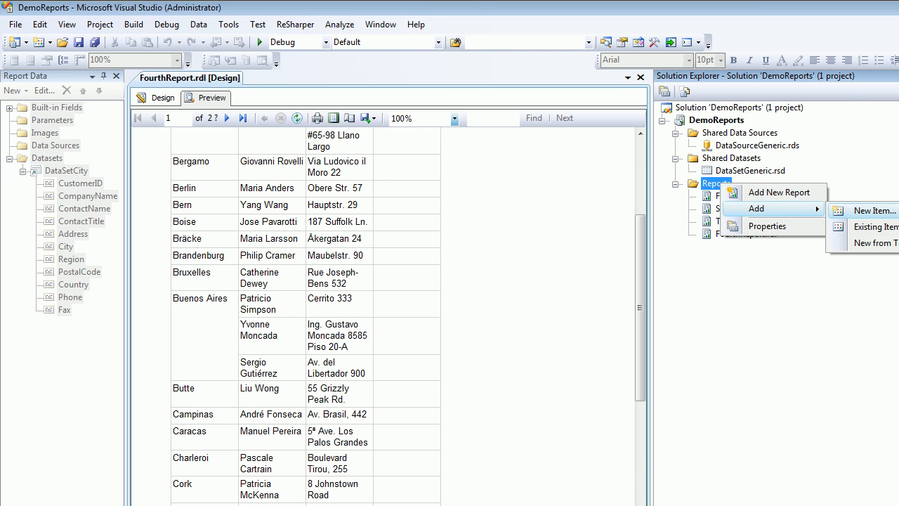
left_click(874, 211)
type("FifthReport.rdl")
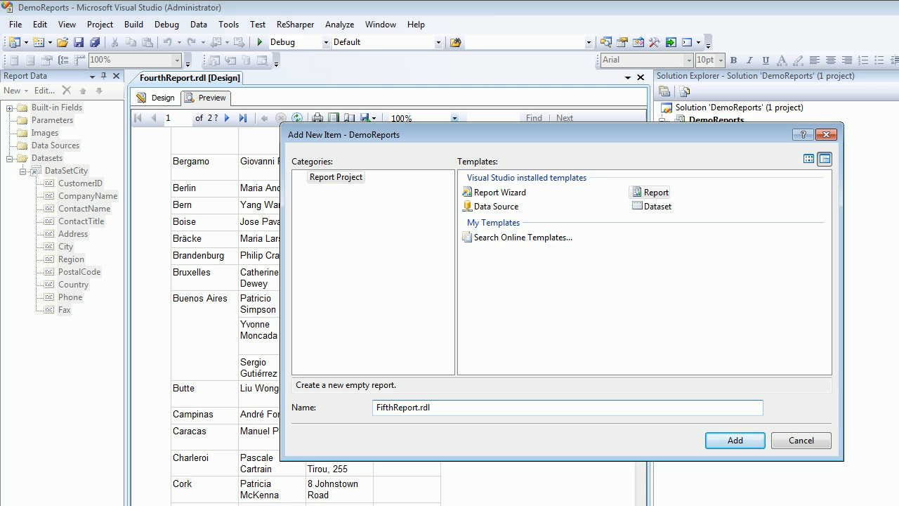
left_click(733, 441)
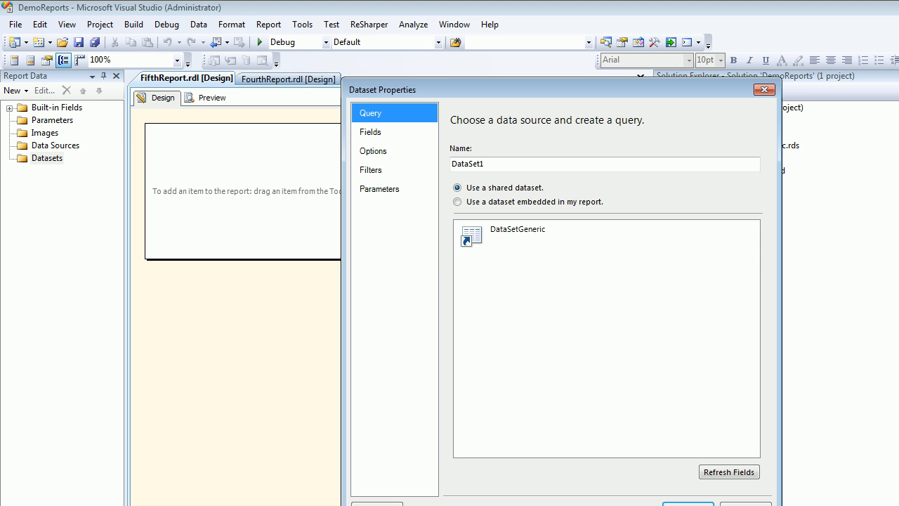
- Rename FifthReport's new dataset, correcting a mistyped name, with DataSetGeneric as its shared source
left_click(604, 163)
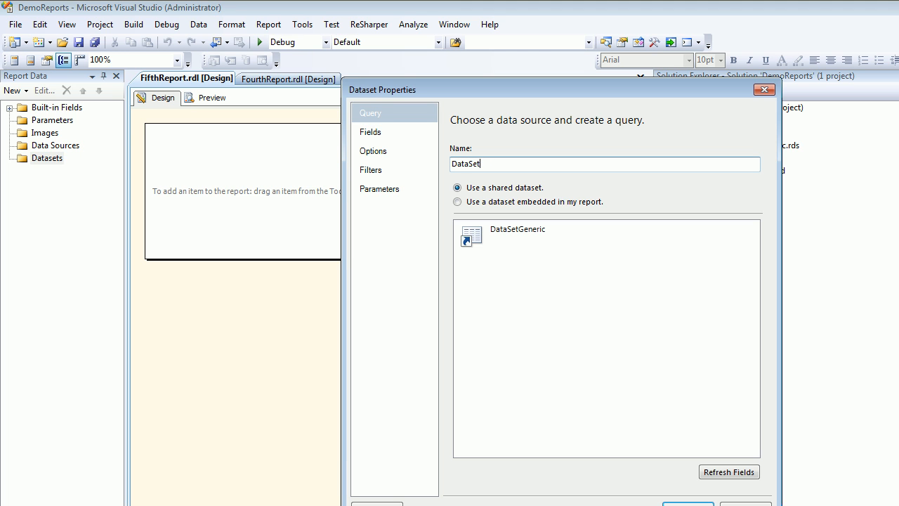
type("Ciouy")
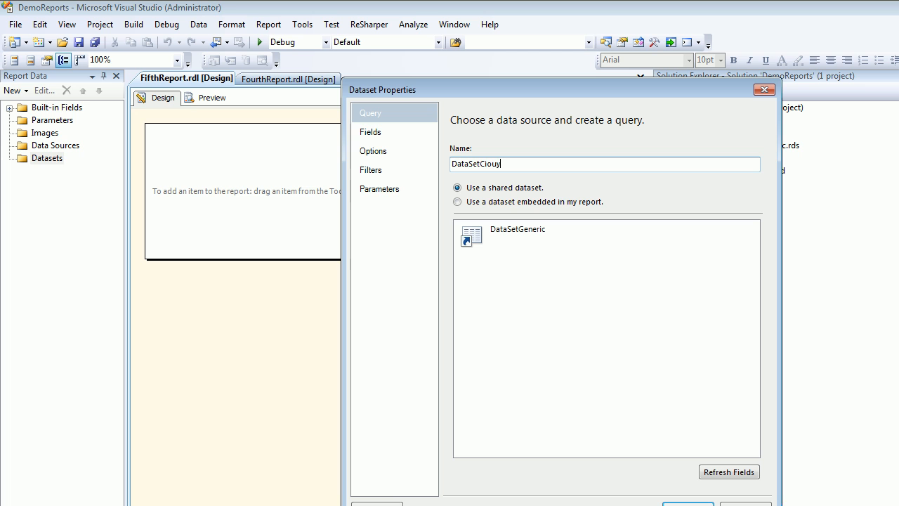
key("BackSpace")
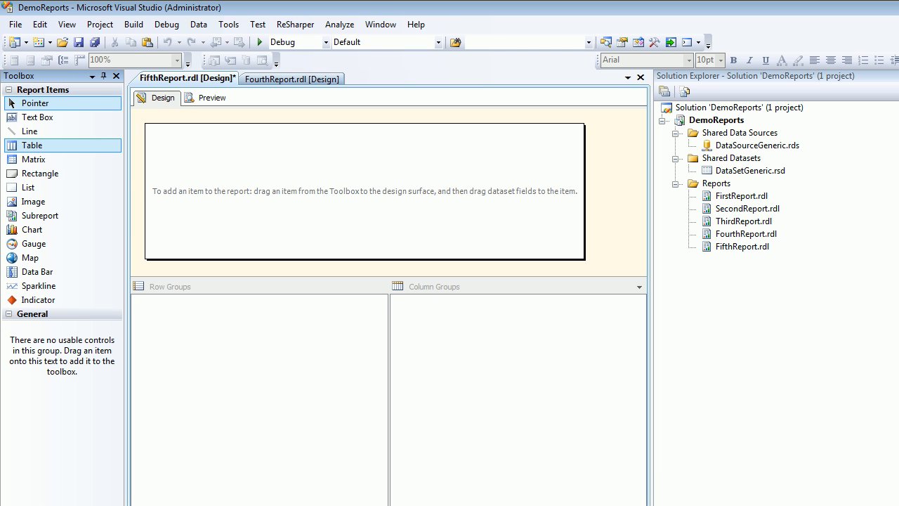
- Place a table with Country, ContactName and Address grouped by Country, then preview FifthReport
left_click_drag(31, 145, 270, 190)
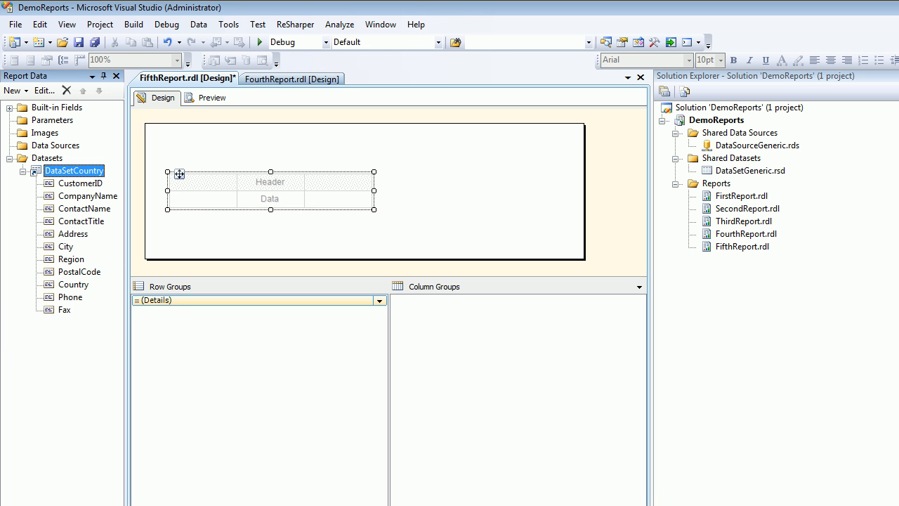
left_click(73, 283)
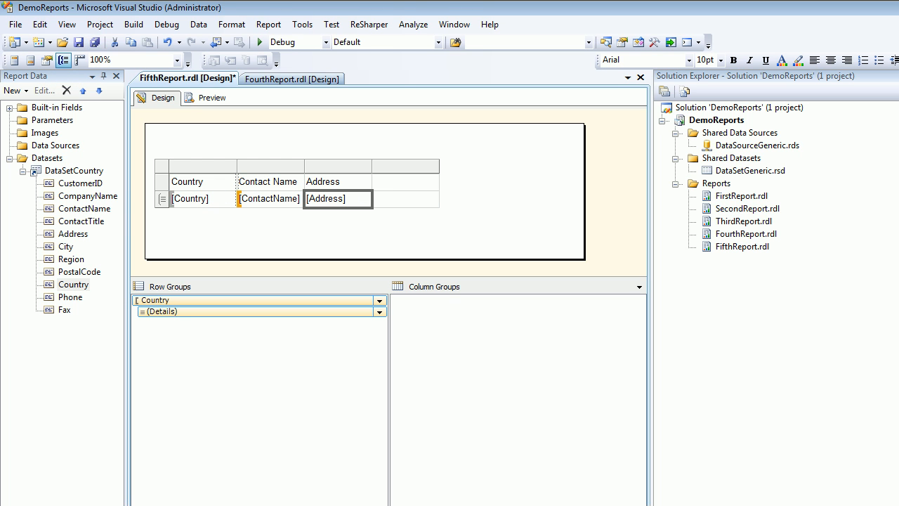
left_click(211, 97)
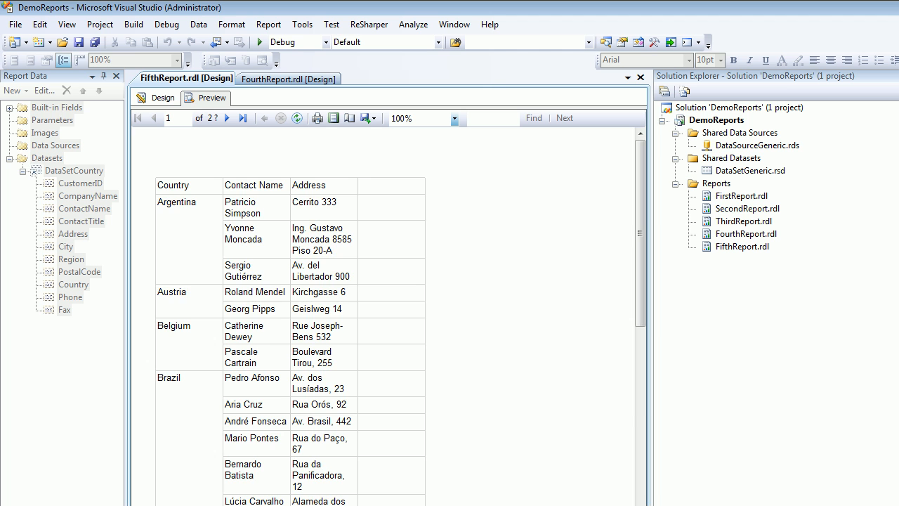
- Return FifthReport to Design view and select FourthReport.rdl in Solution Explorer
scroll("down", 3)
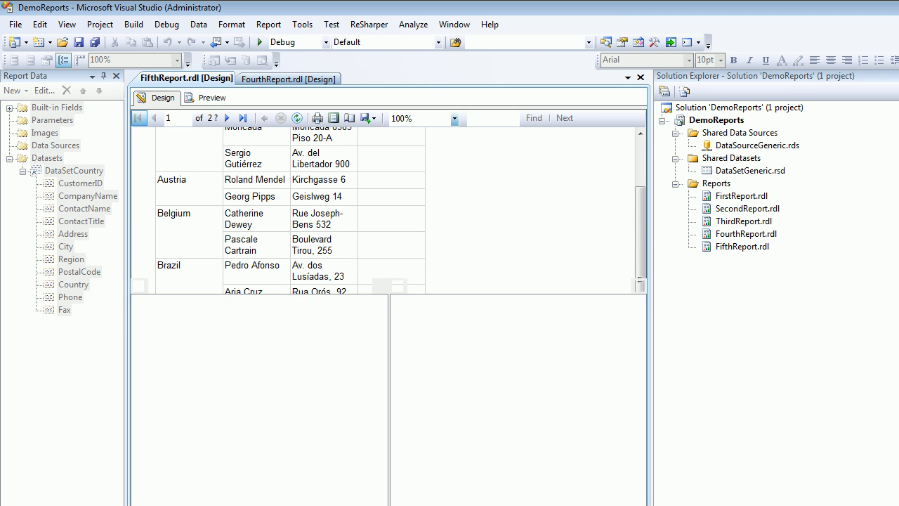
left_click(158, 98)
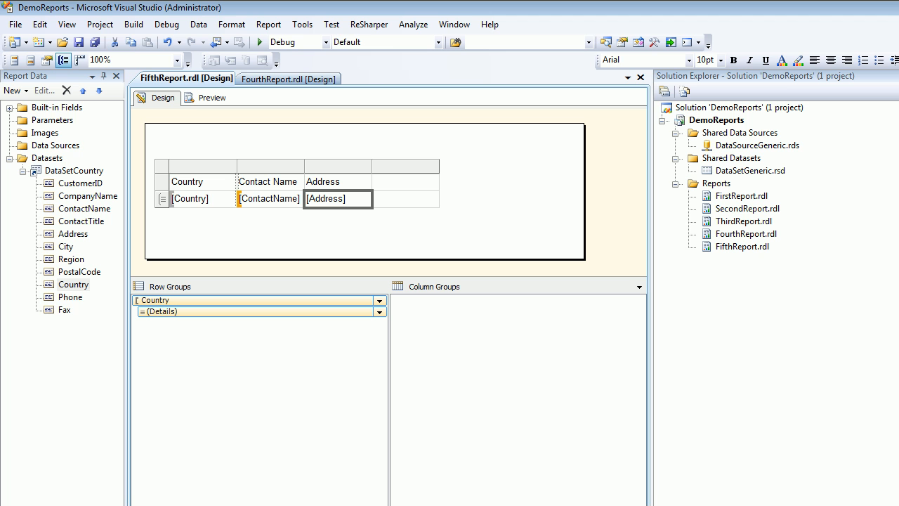
left_click(746, 233)
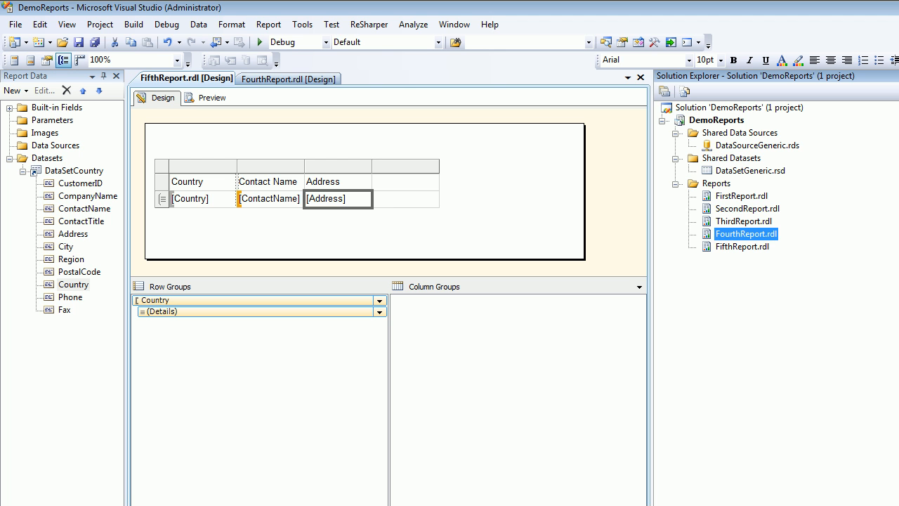
- Re-check FourthReport's rendered preview, return to its City-grouped table design and expand its DataSetCity dataset
left_click(212, 99)
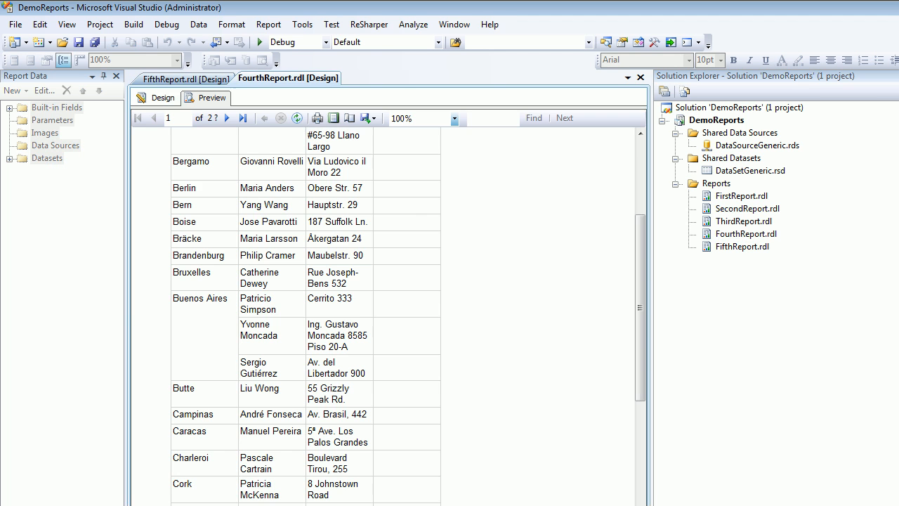
left_click(163, 99)
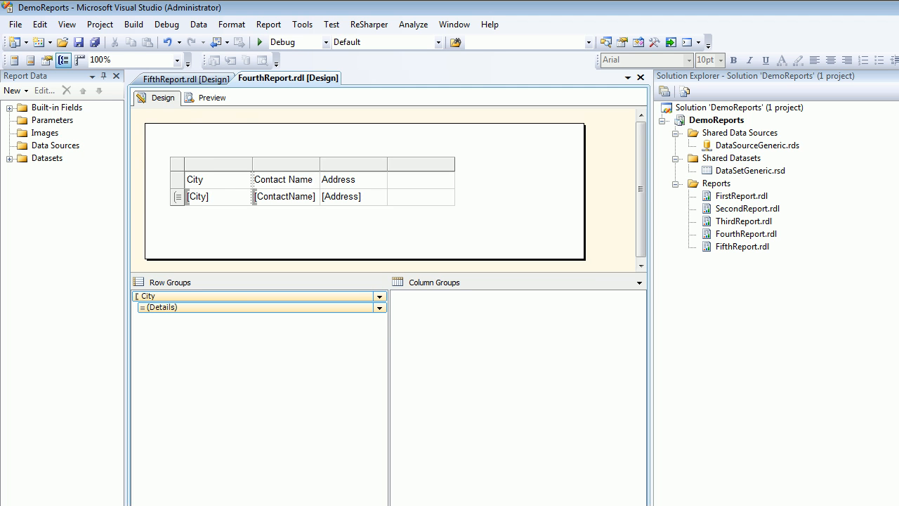
left_click(212, 98)
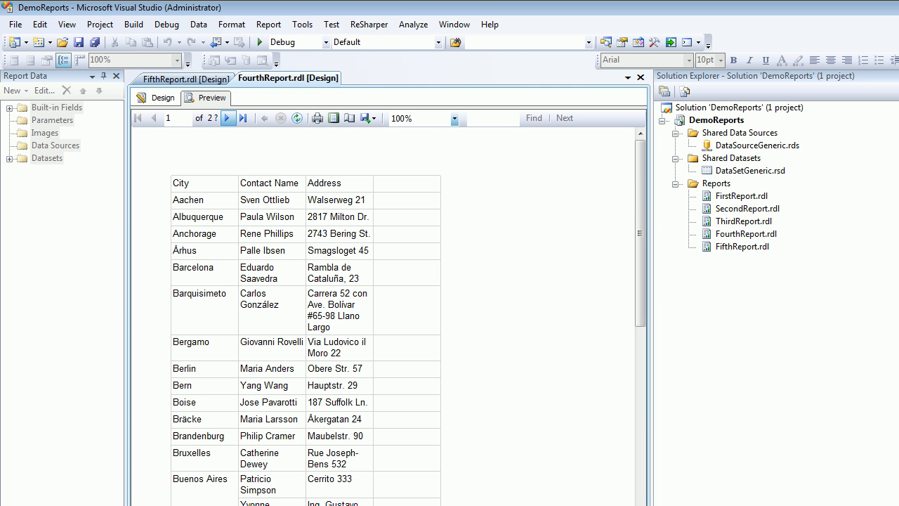
left_click(227, 118)
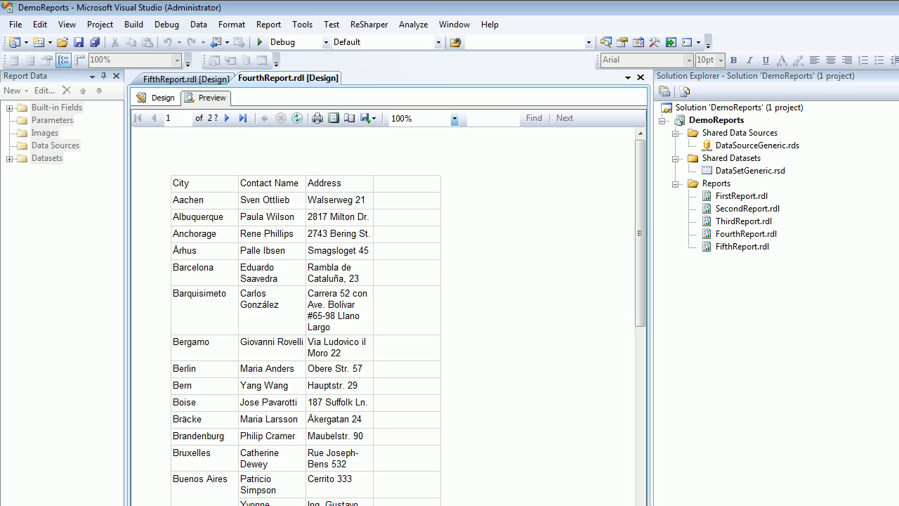
left_click(163, 96)
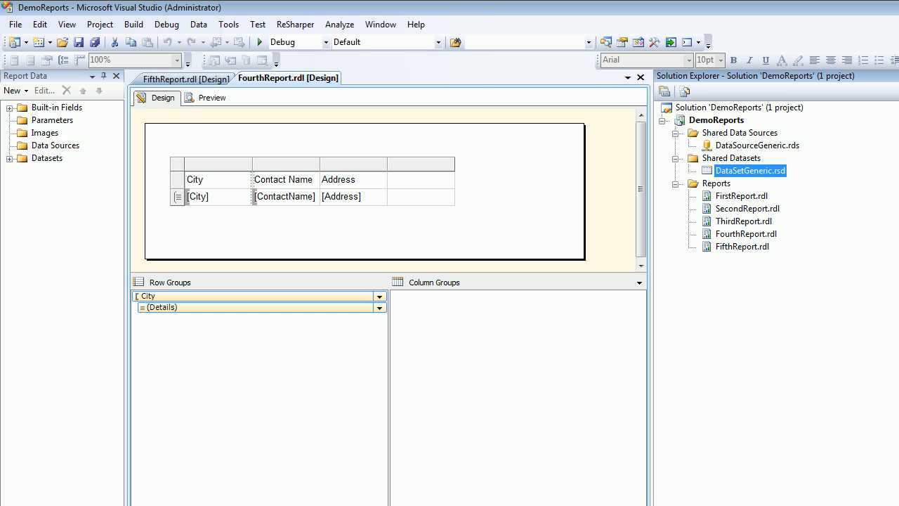
left_click(9, 157)
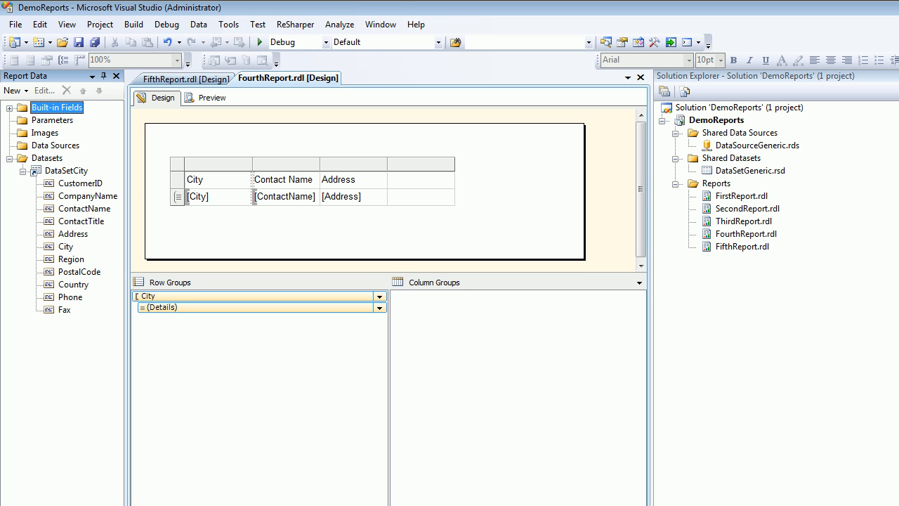
right_click(48, 158)
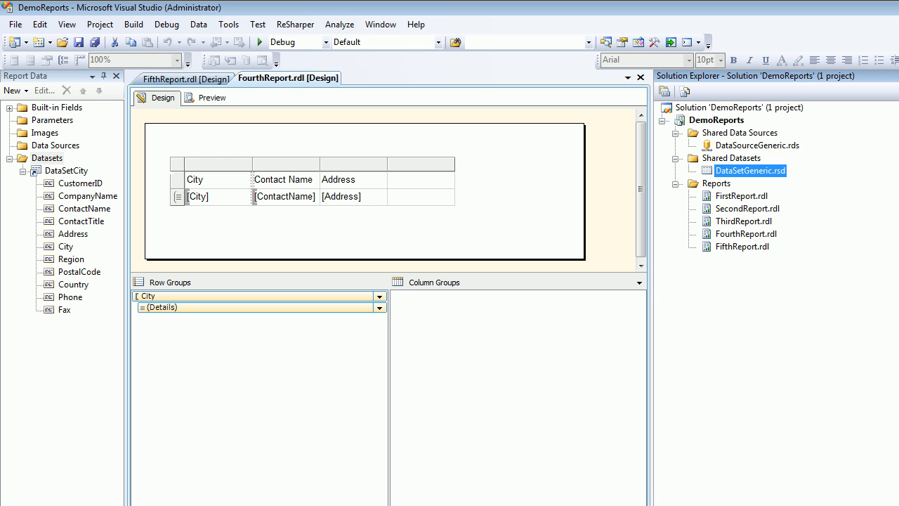
double_click(750, 171)
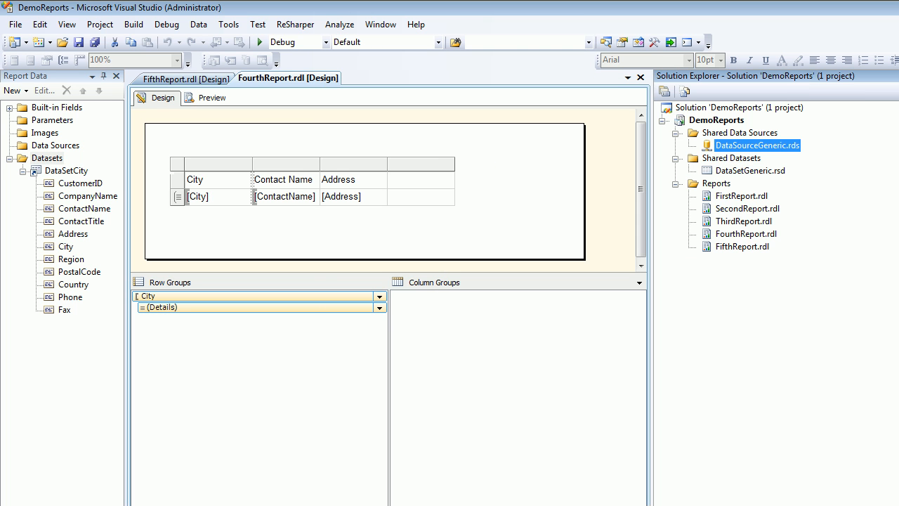
left_click(750, 172)
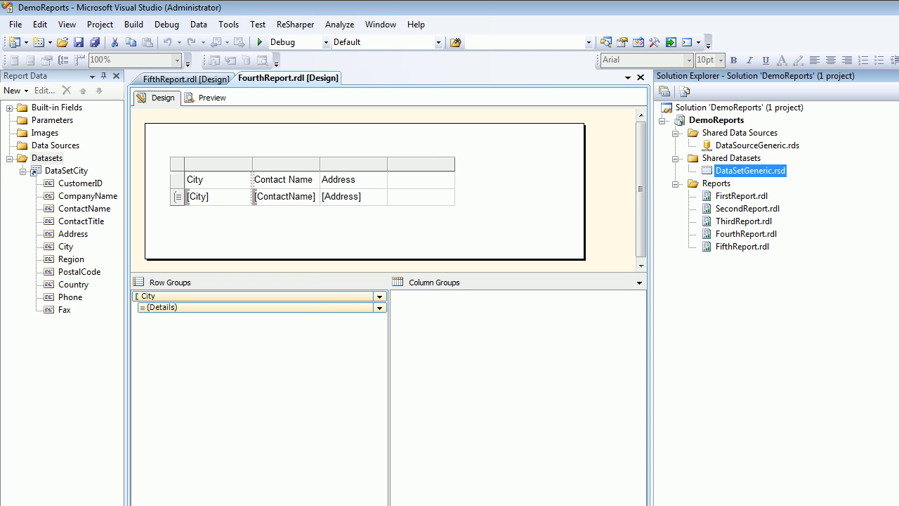
left_click(757, 145)
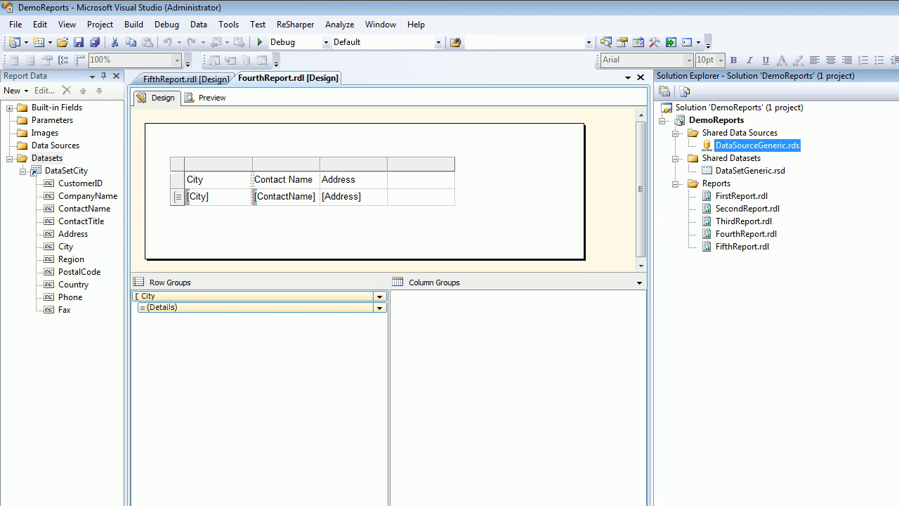
left_click(750, 170)
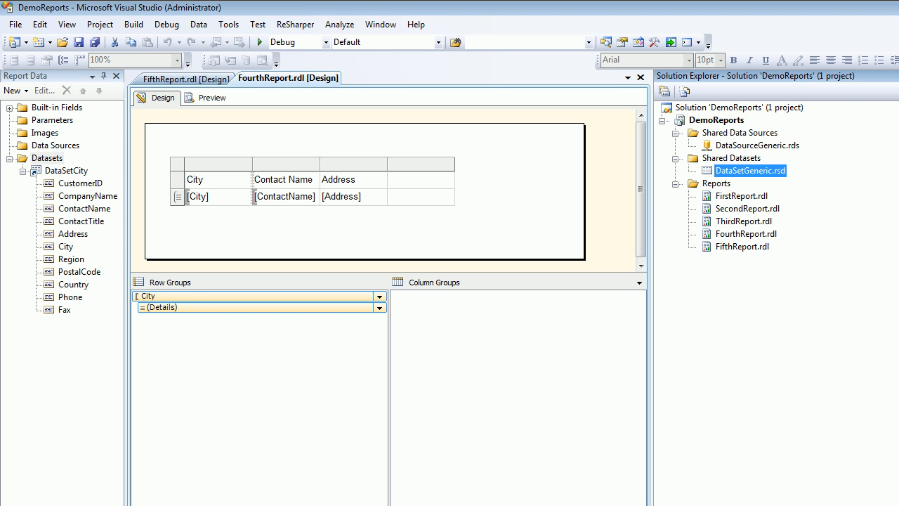
left_click(66, 171)
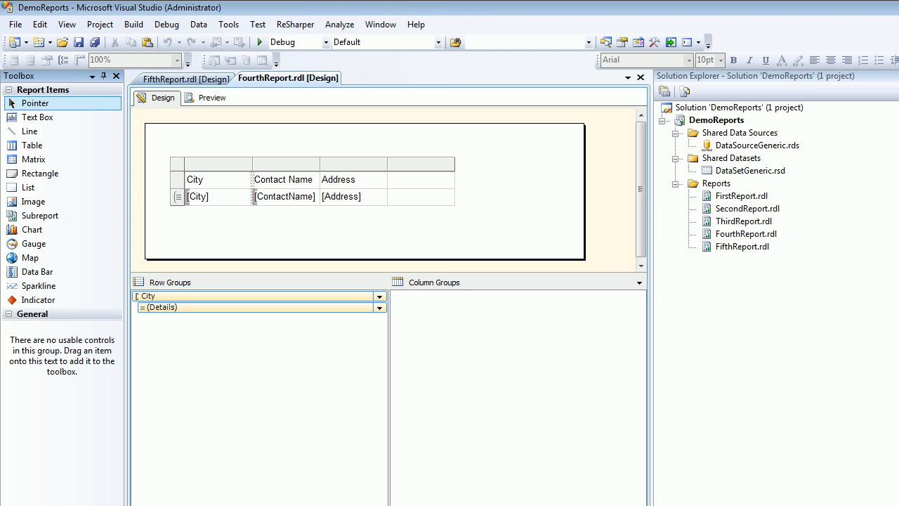
mouse_move(28, 186)
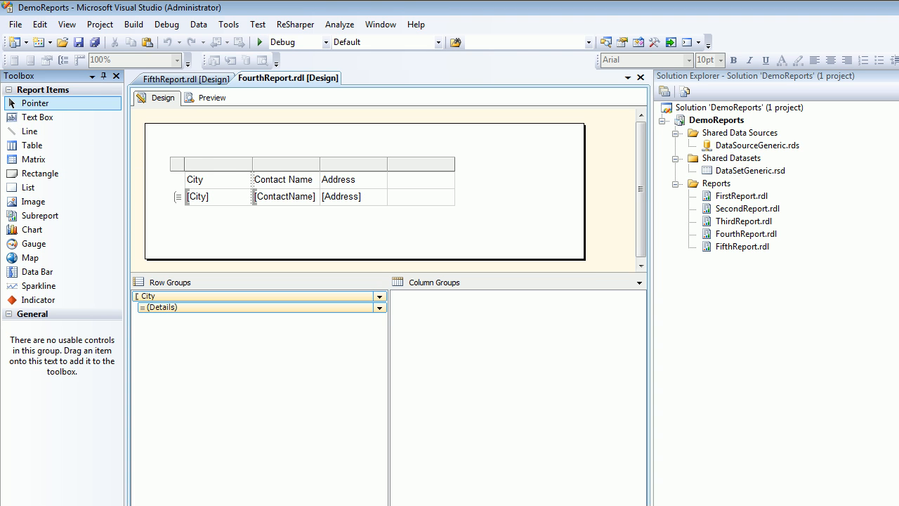
left_click(750, 170)
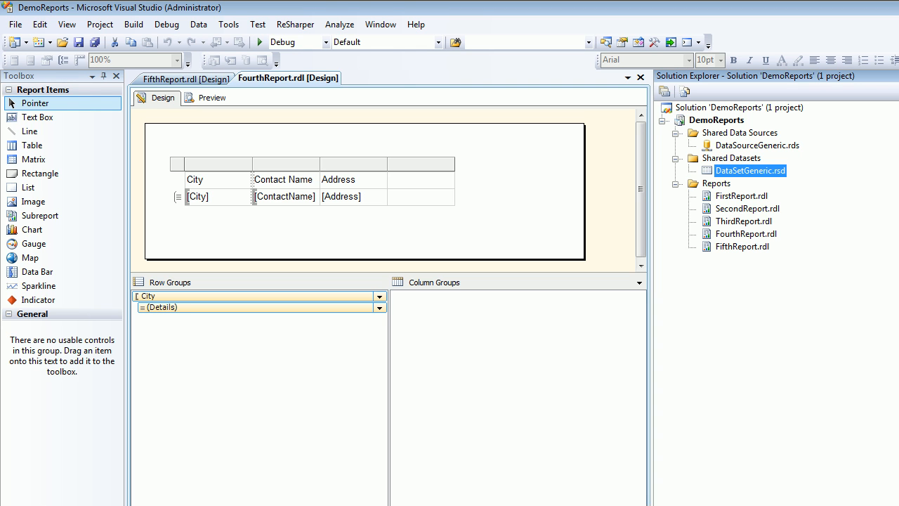